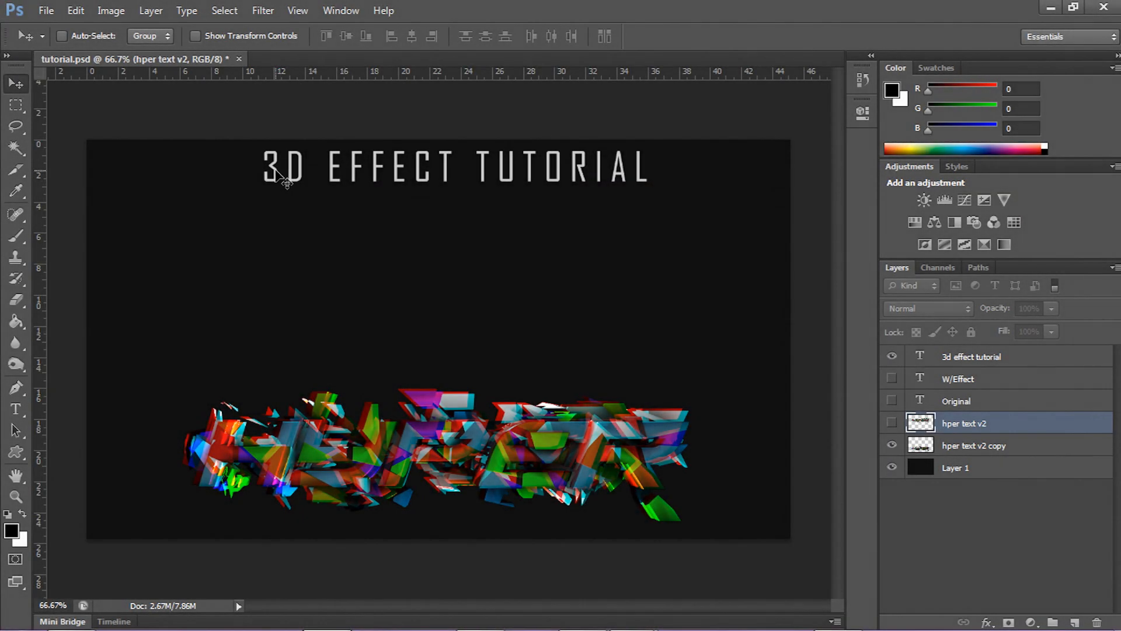
mouse_move(408, 429)
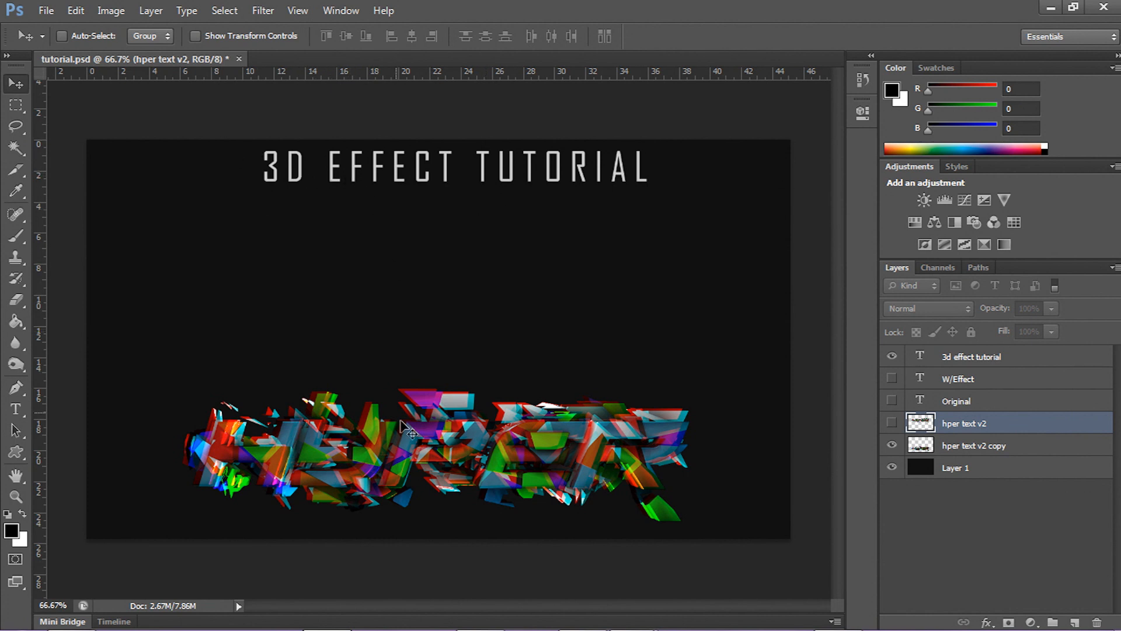
mouse_move(203, 461)
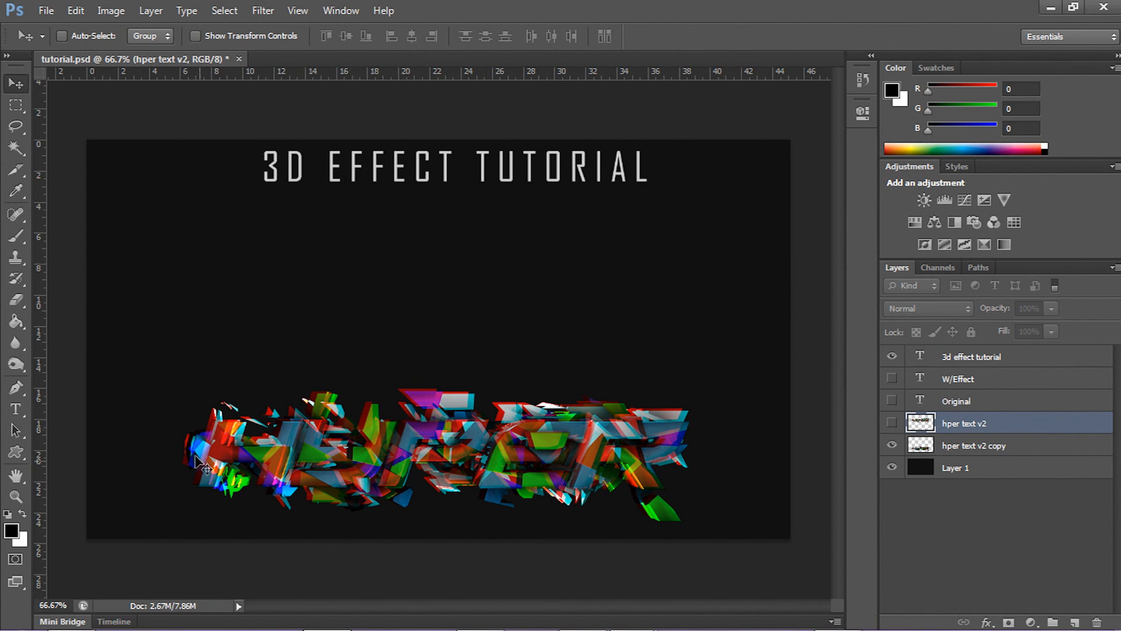
mouse_move(337, 397)
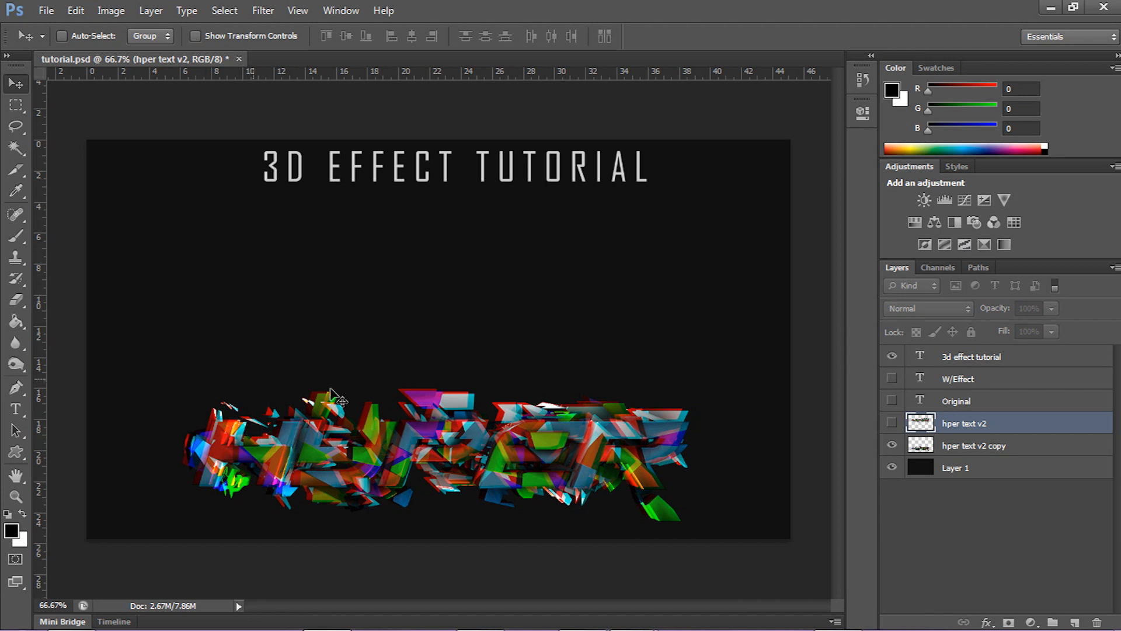
mouse_move(501, 443)
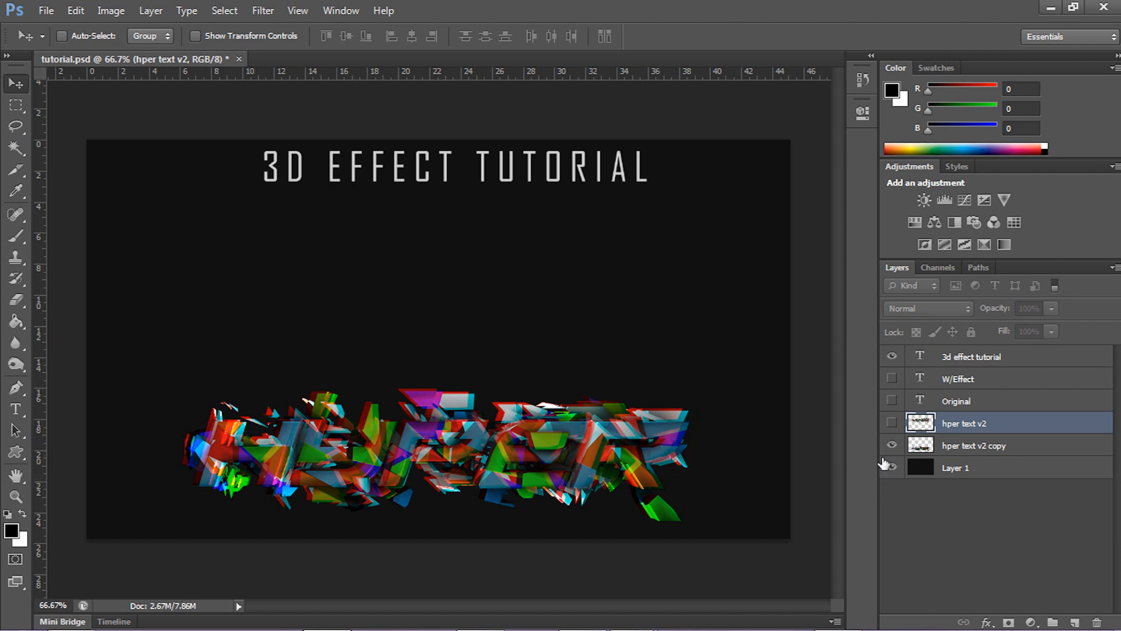
Step: Show the Original 3D text layer and hide the tutorial title text
click(892, 468)
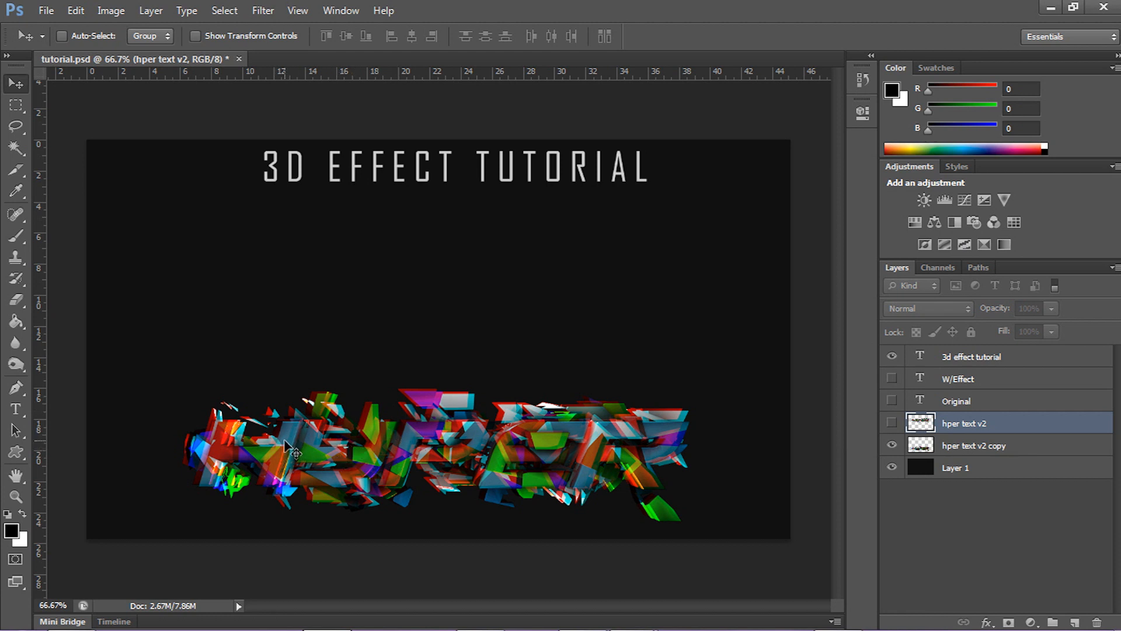
mouse_move(743, 458)
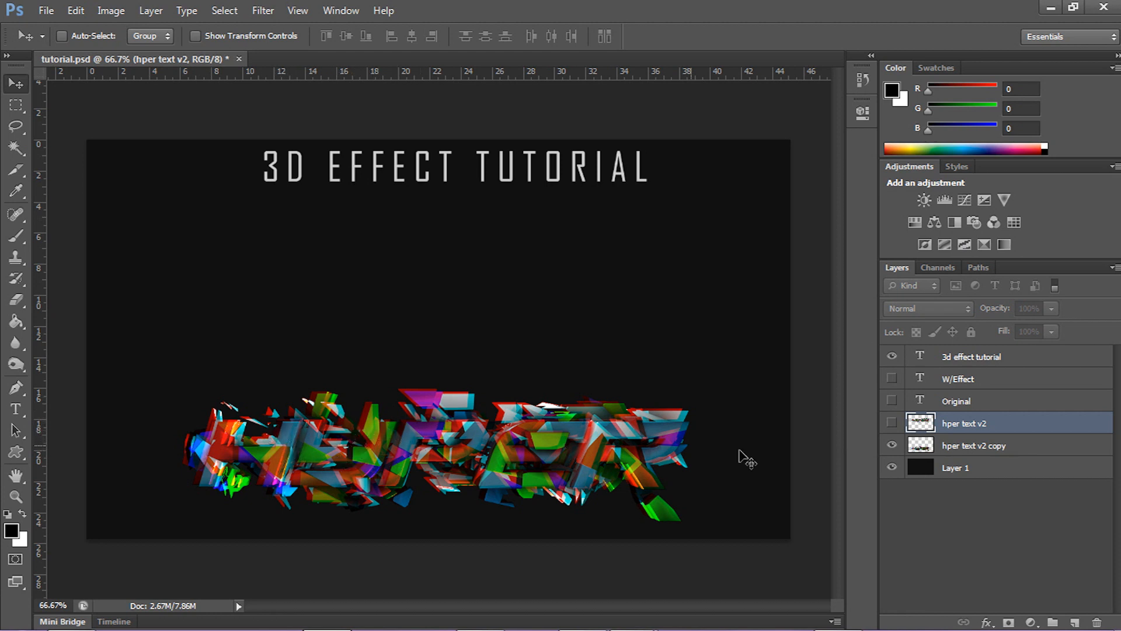
click(892, 379)
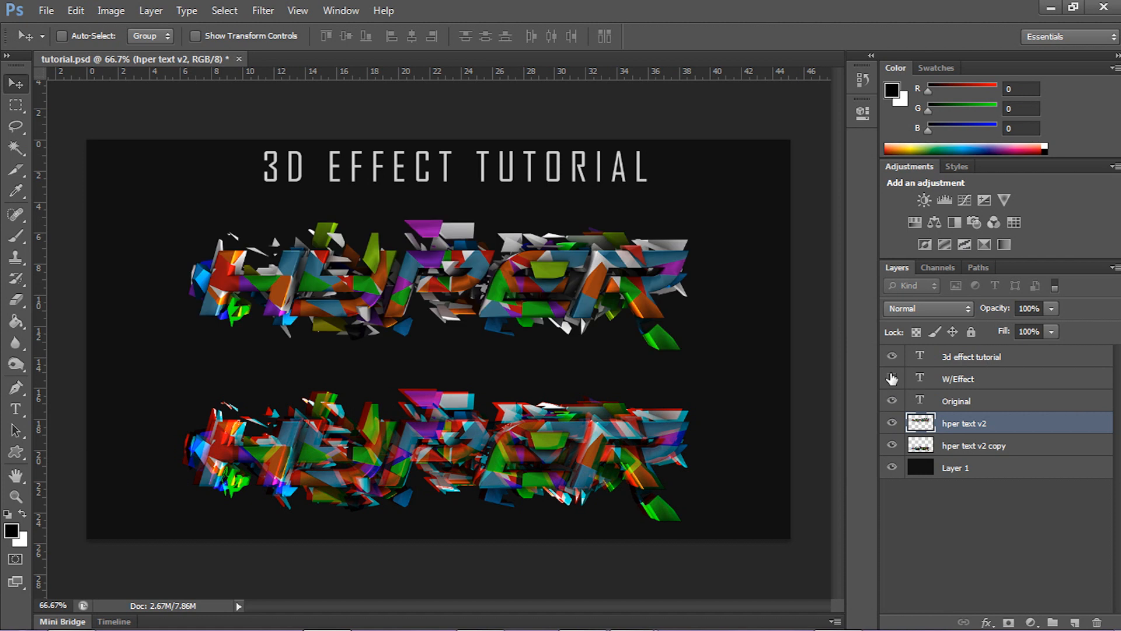
click(892, 356)
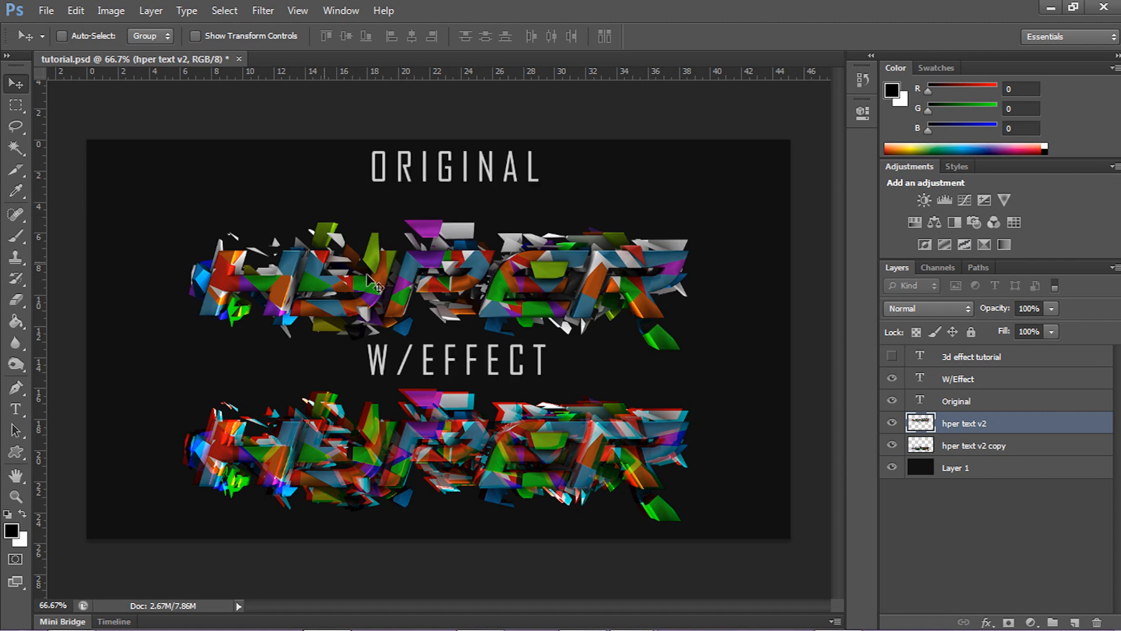
mouse_move(454, 479)
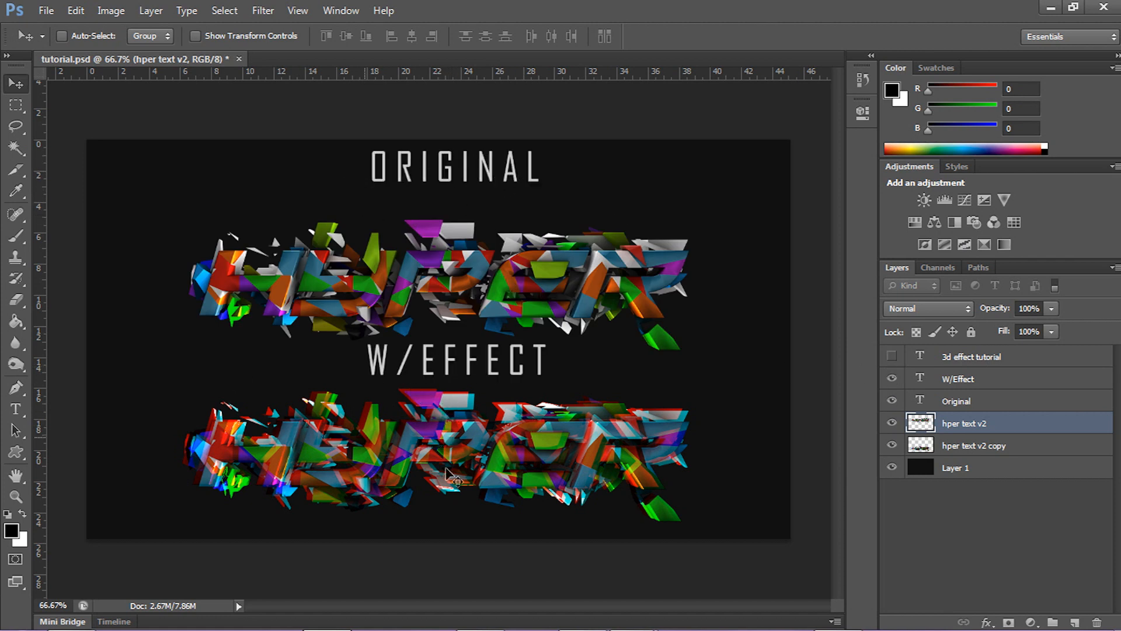
mouse_move(304, 316)
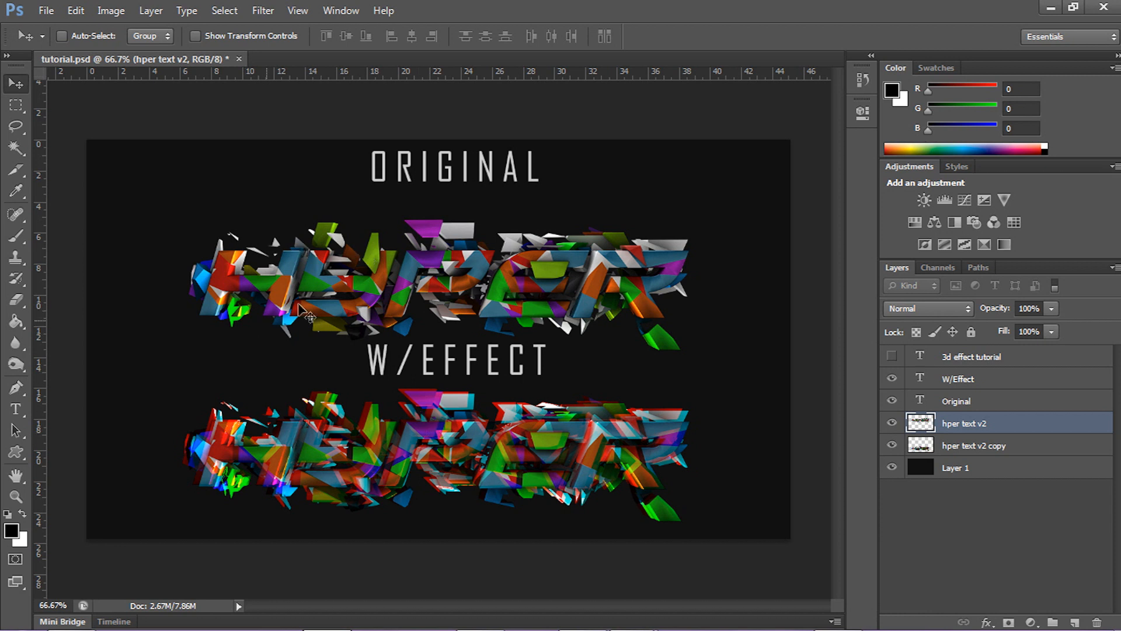
mouse_move(259, 279)
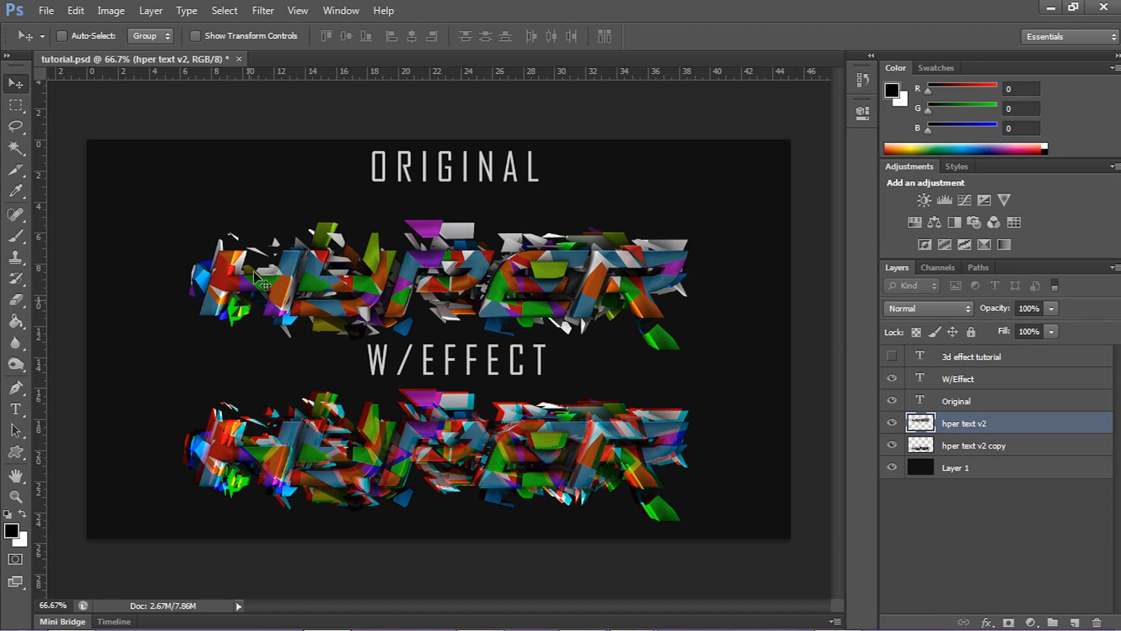
mouse_move(322, 265)
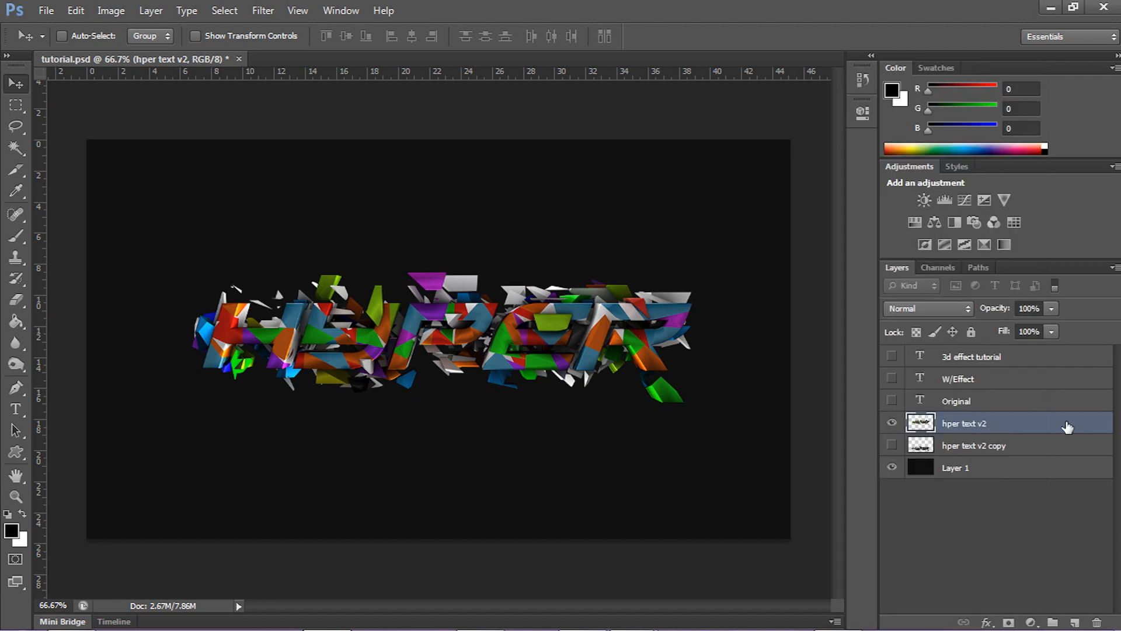
Step: Duplicate the original 3D text layer (Ctrl+J) and bring up Curves for the copy
key(ctrl+j)
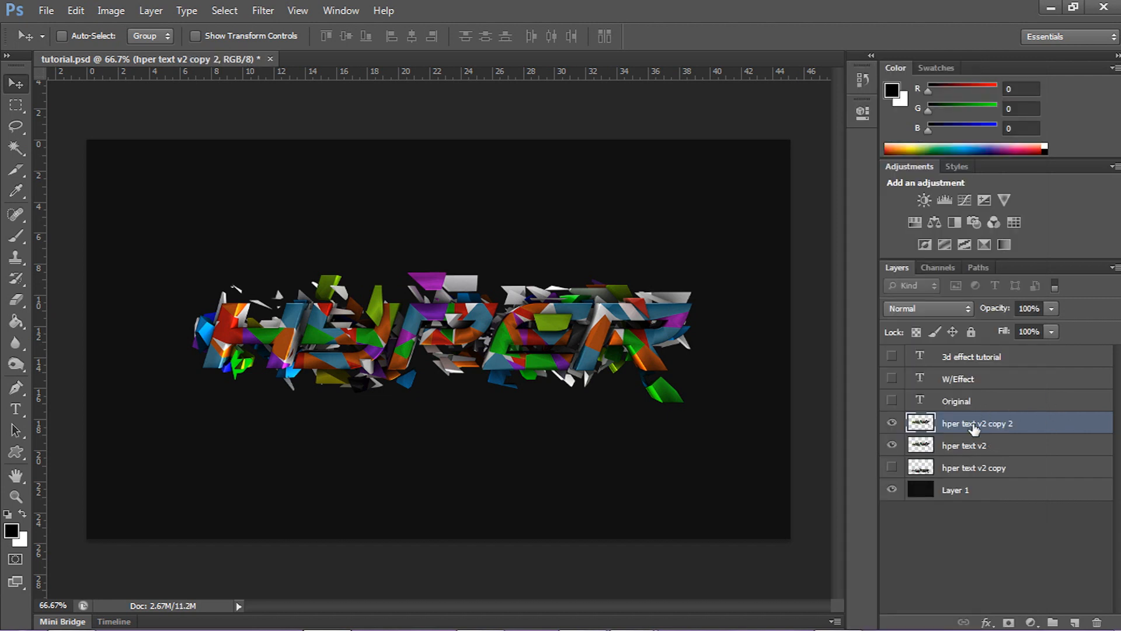
click(111, 10)
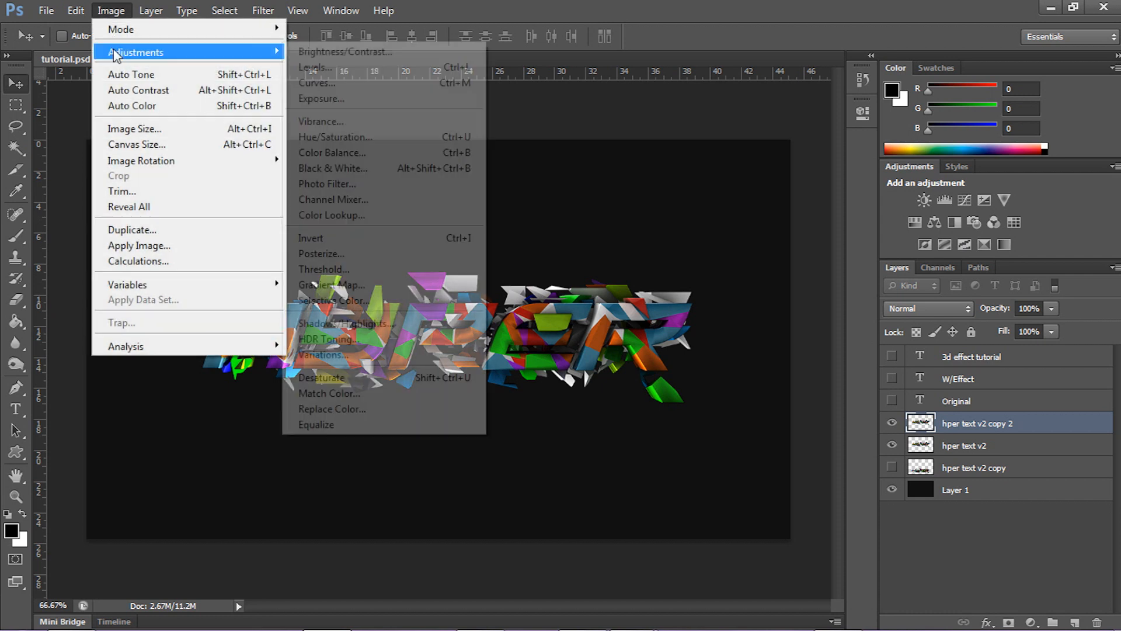
mouse_move(378, 83)
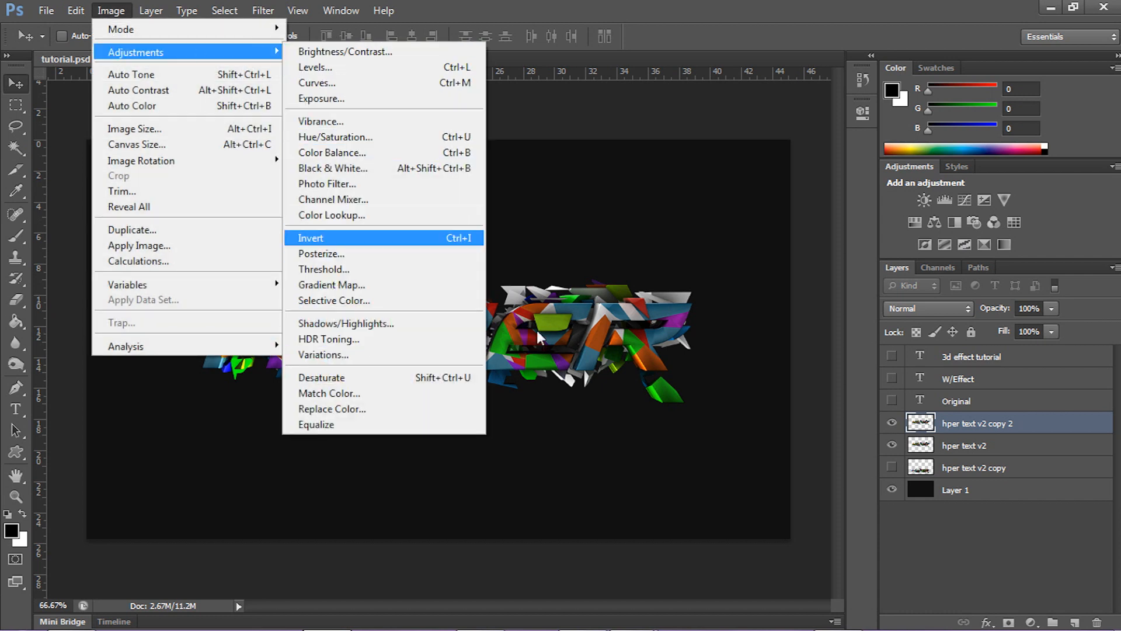
click(311, 237)
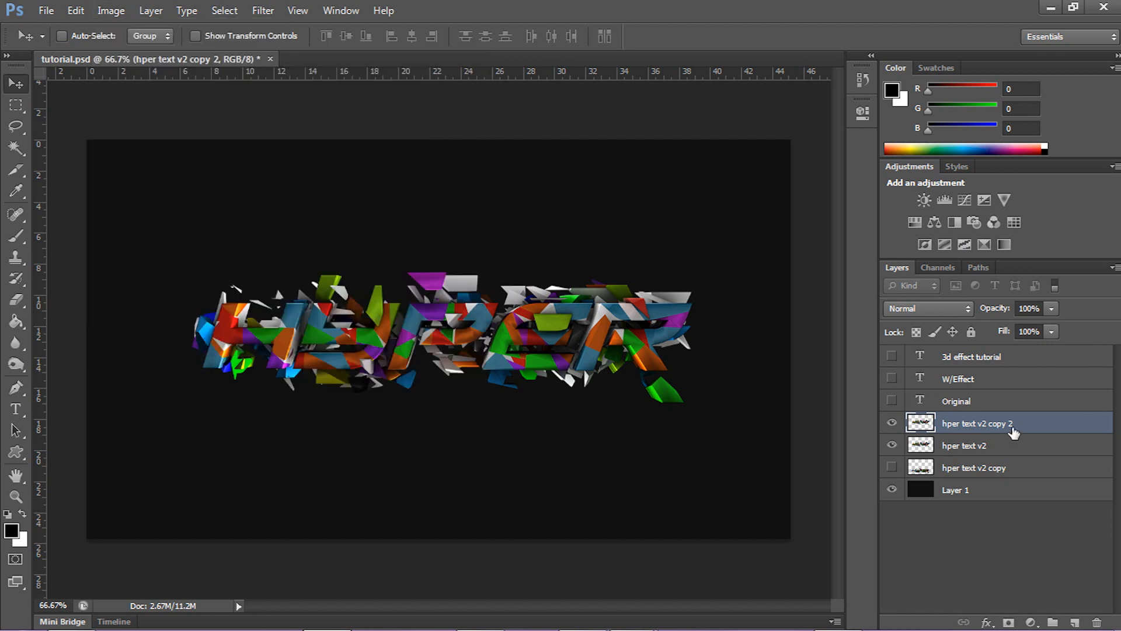
mouse_move(802, 409)
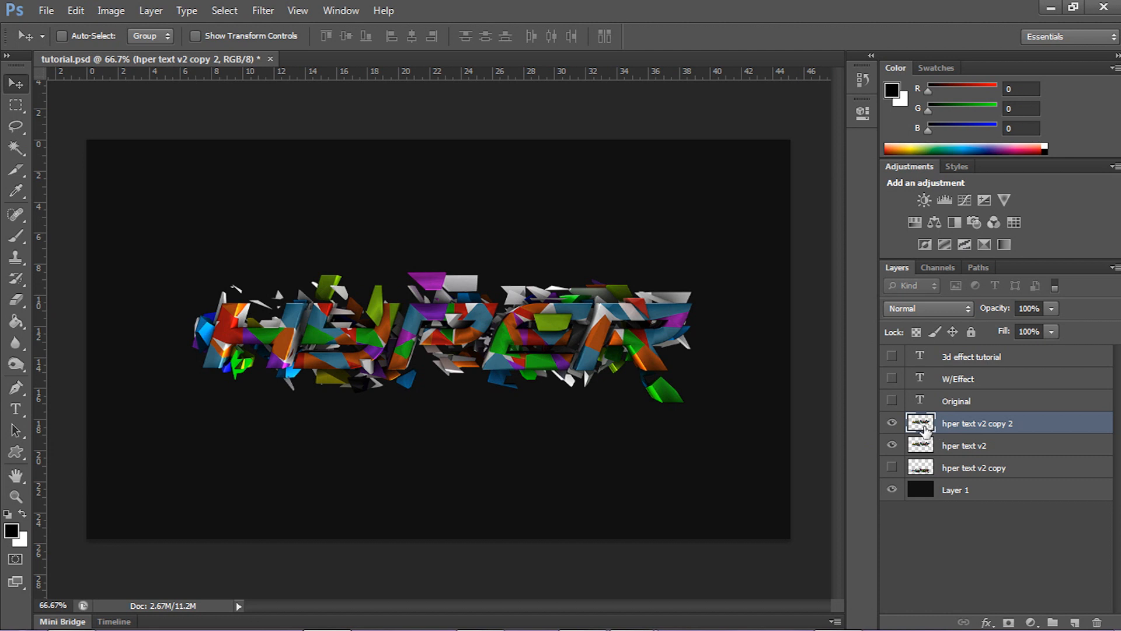
right_click(978, 423)
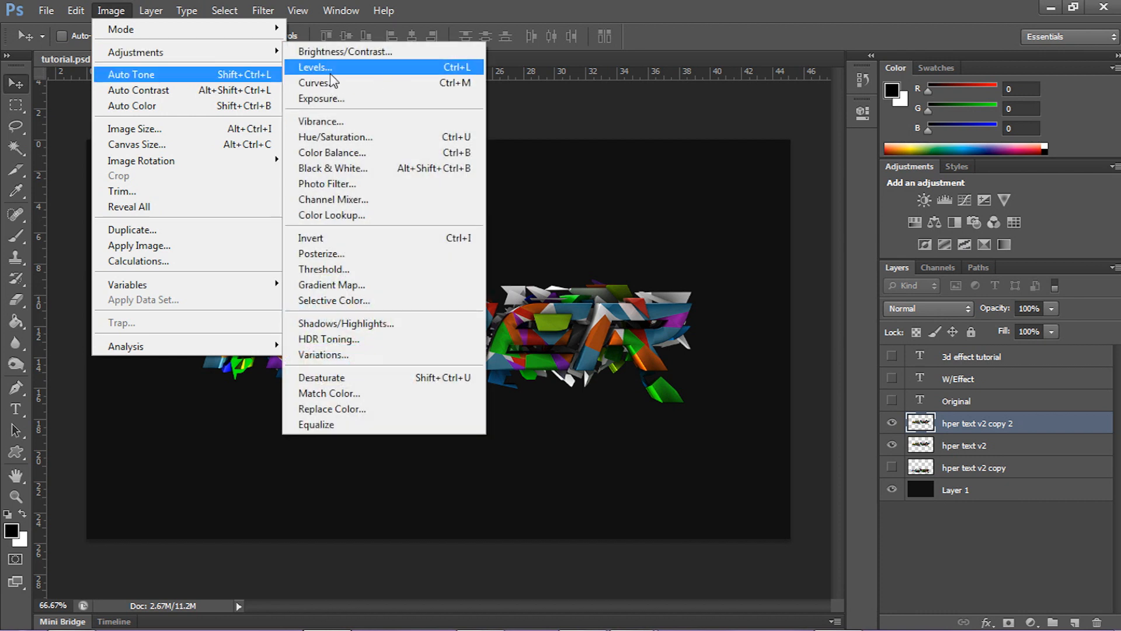
mouse_move(385, 98)
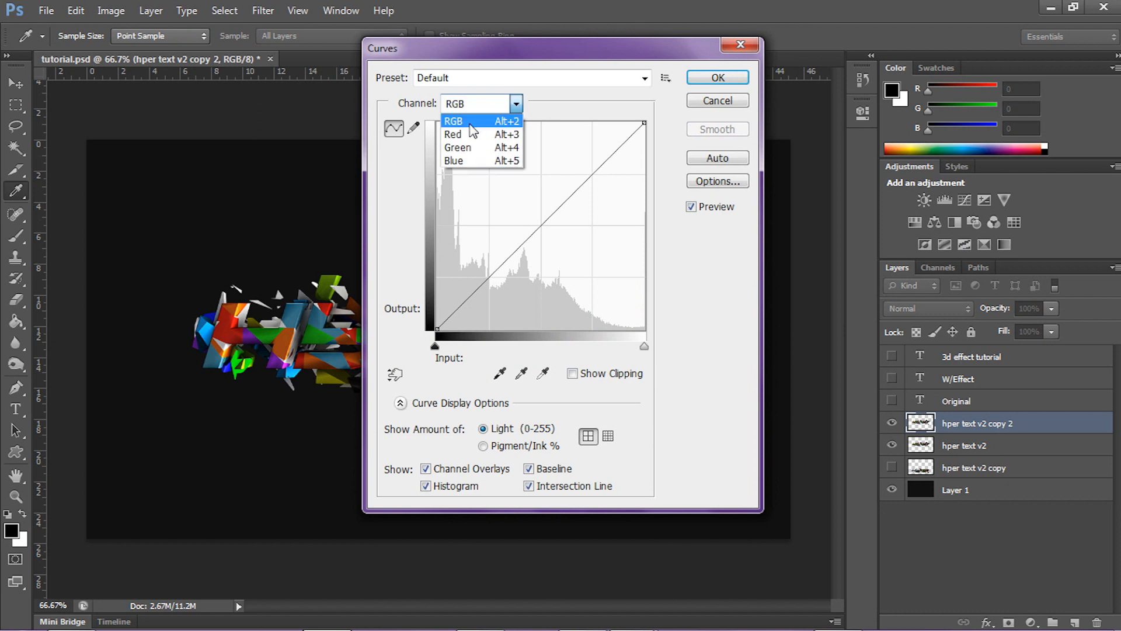
Step: Zero the red channel in Curves on the top copy and blend it in Screen mode
click(453, 135)
text(251)
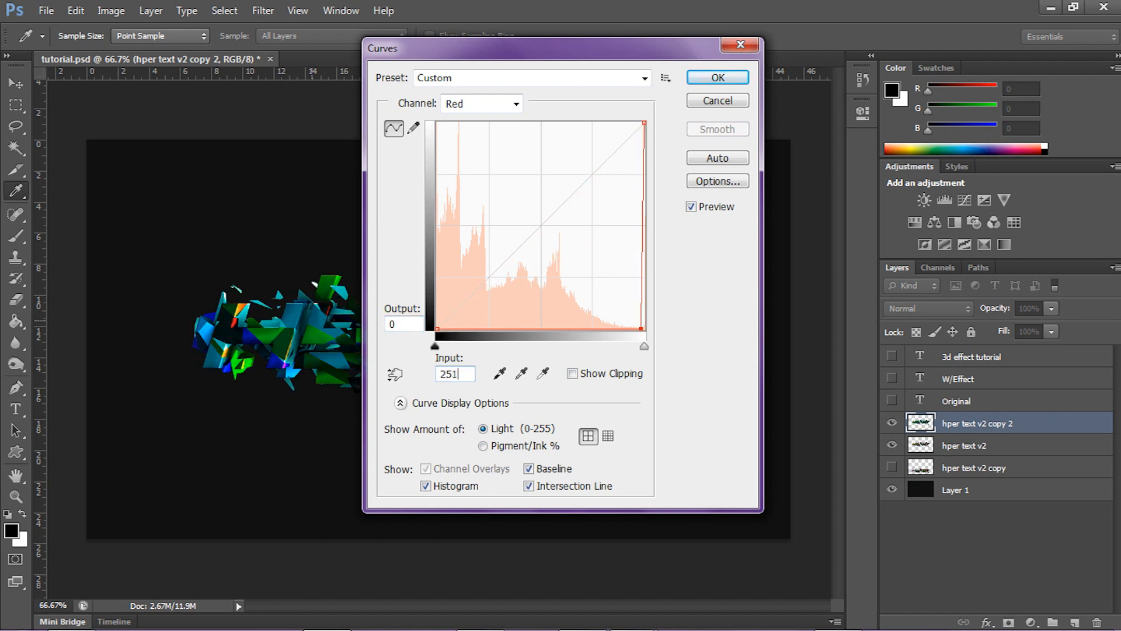
click(717, 77)
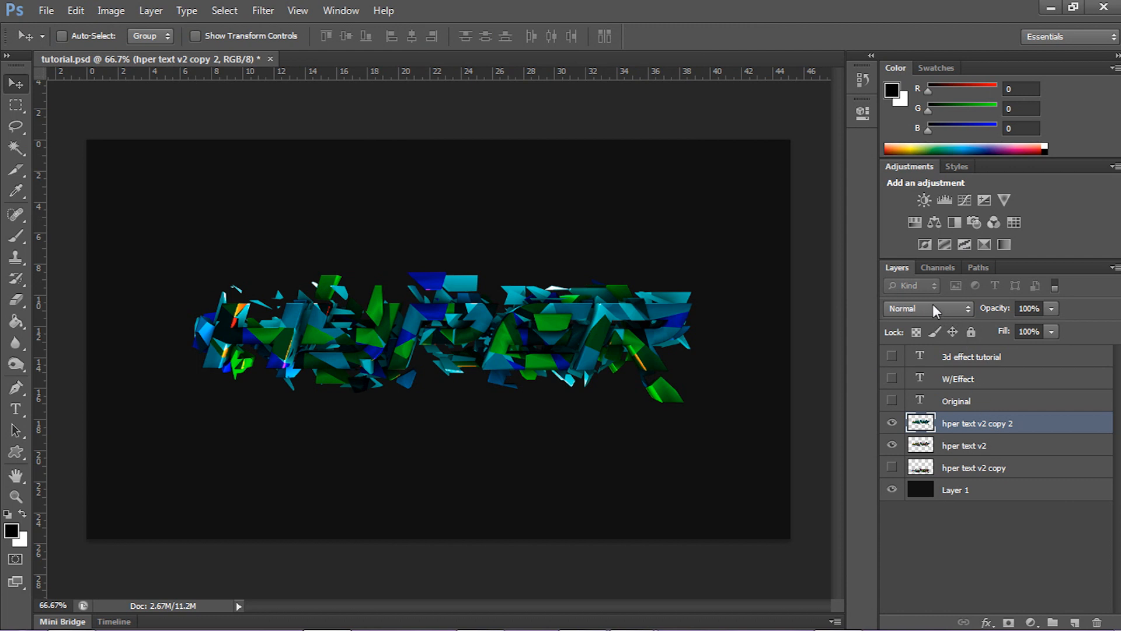
click(923, 308)
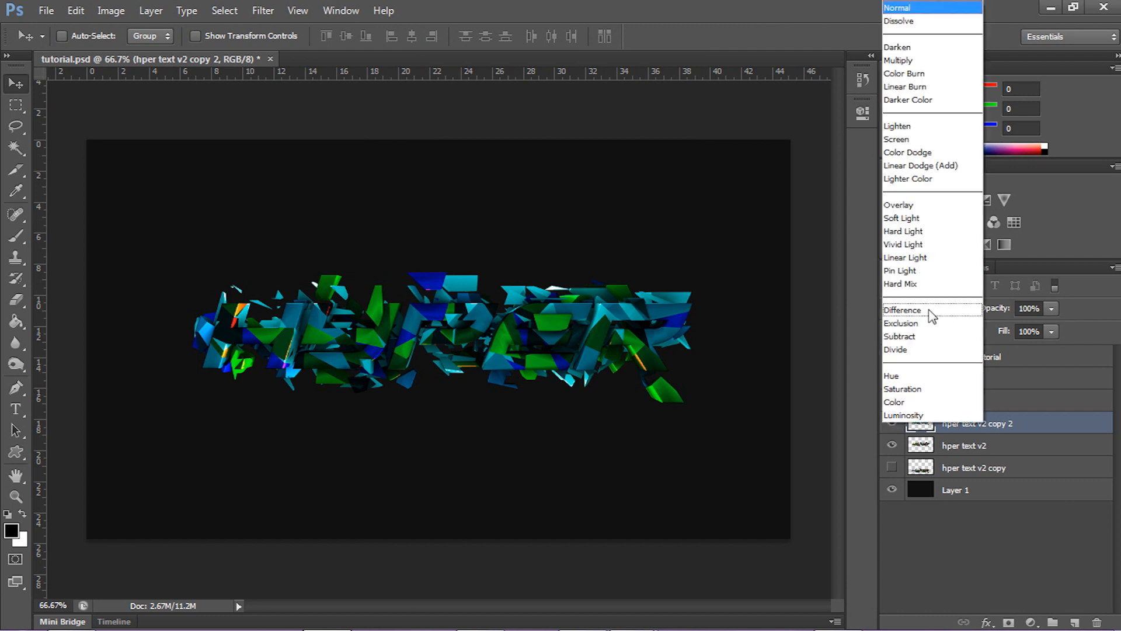
click(896, 140)
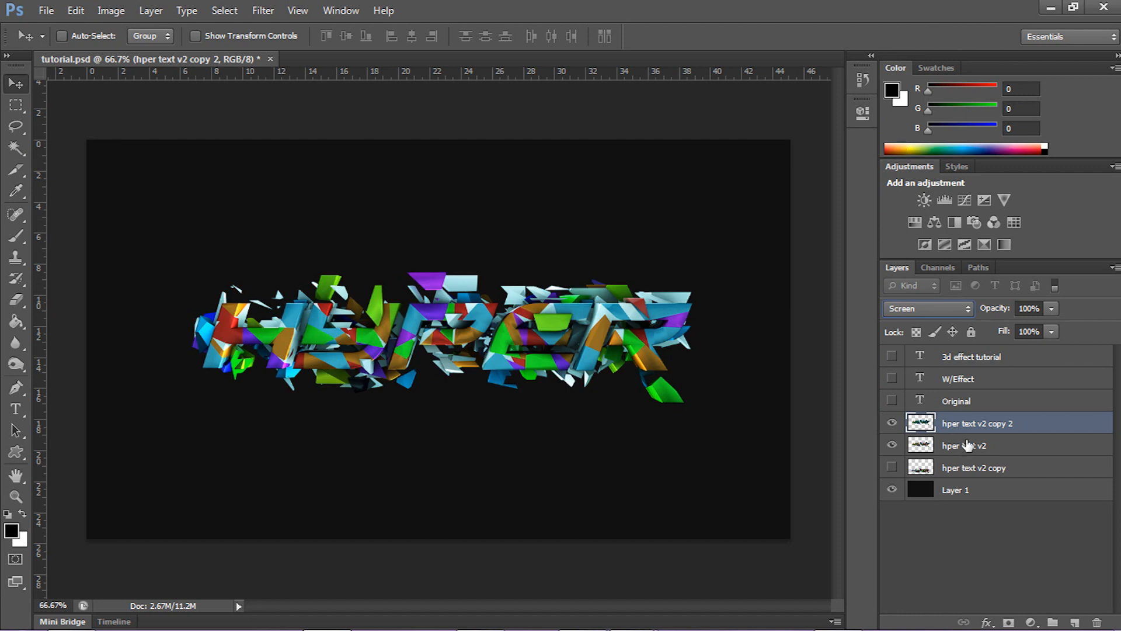
click(965, 445)
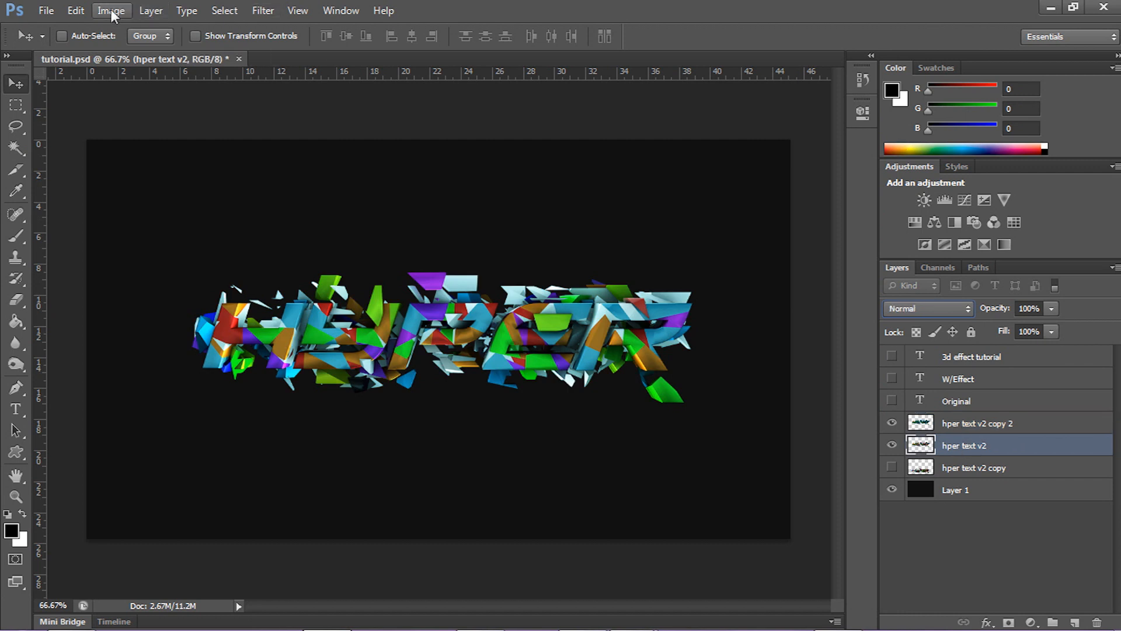
Step: Apply Curves to hper text v2, zeroing green and pulling the blue curve down
click(111, 10)
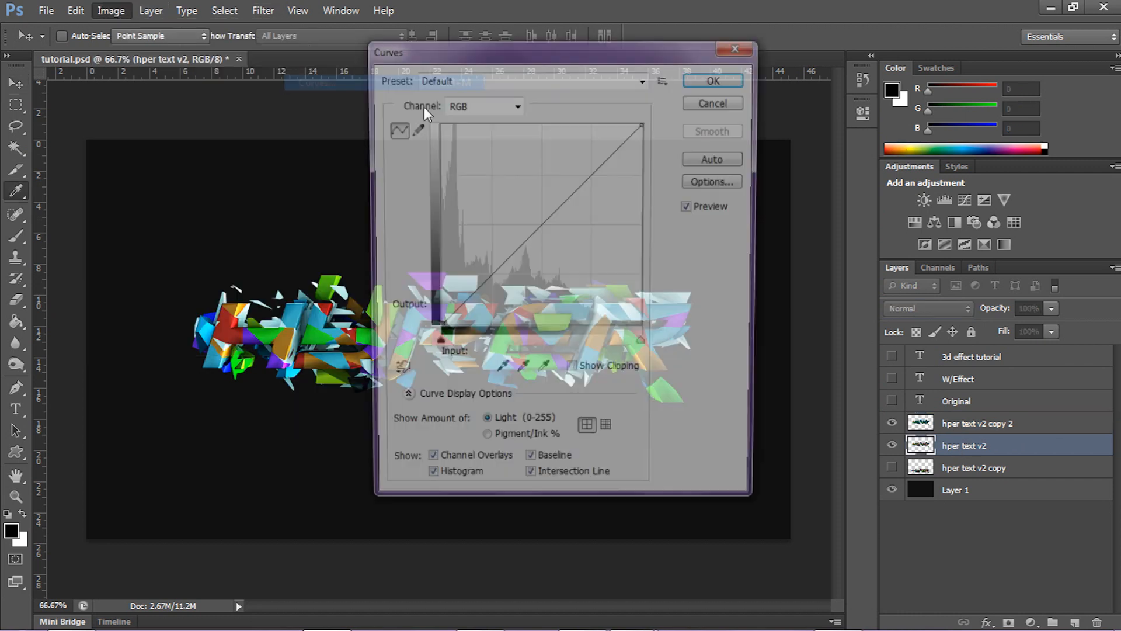
click(484, 103)
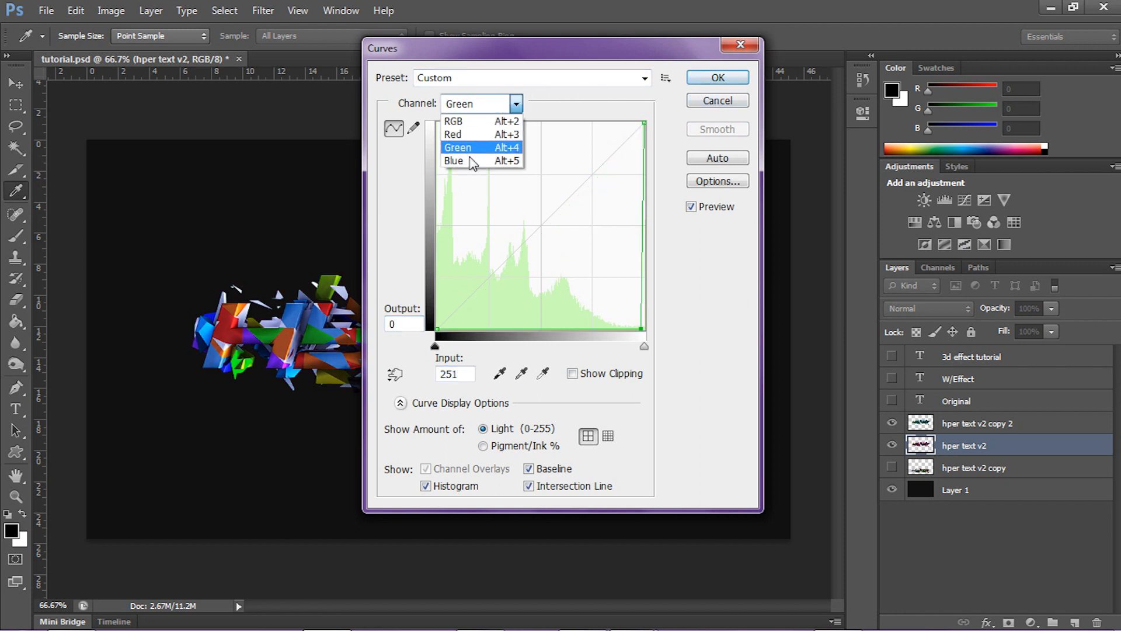
click(454, 160)
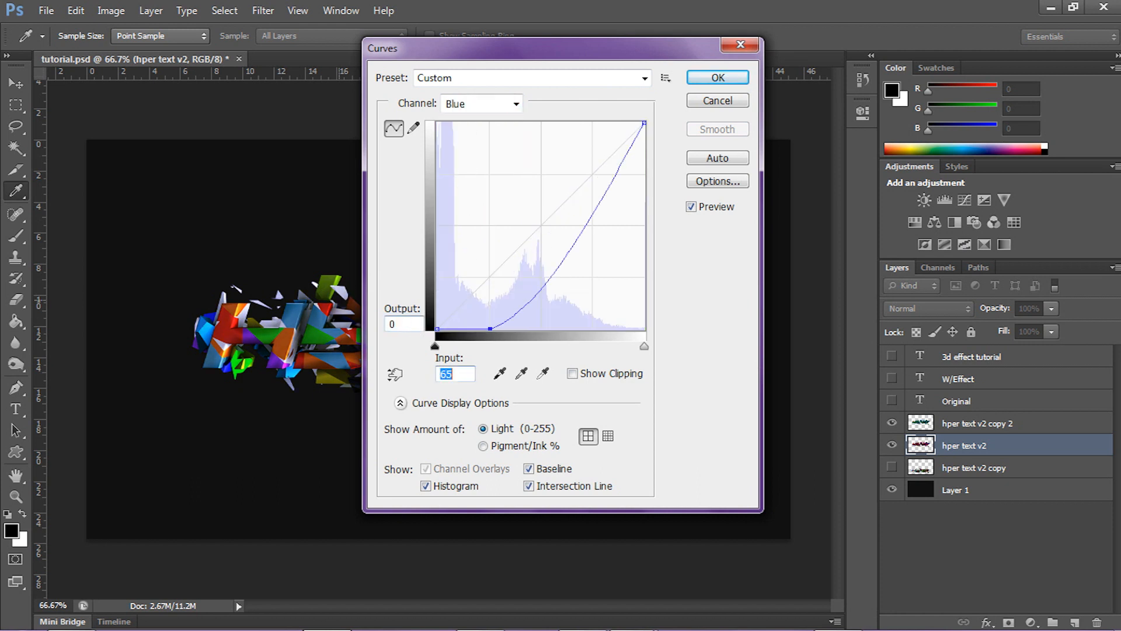
click(717, 77)
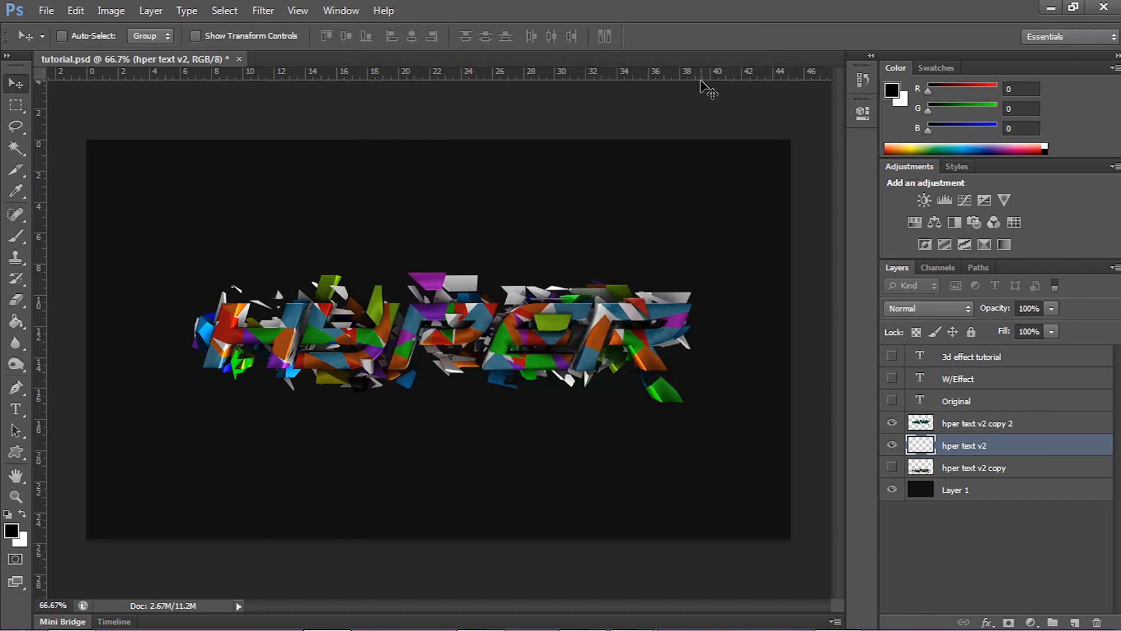
Step: Select the top hper text v2 copy 2 layer for offsetting
click(978, 423)
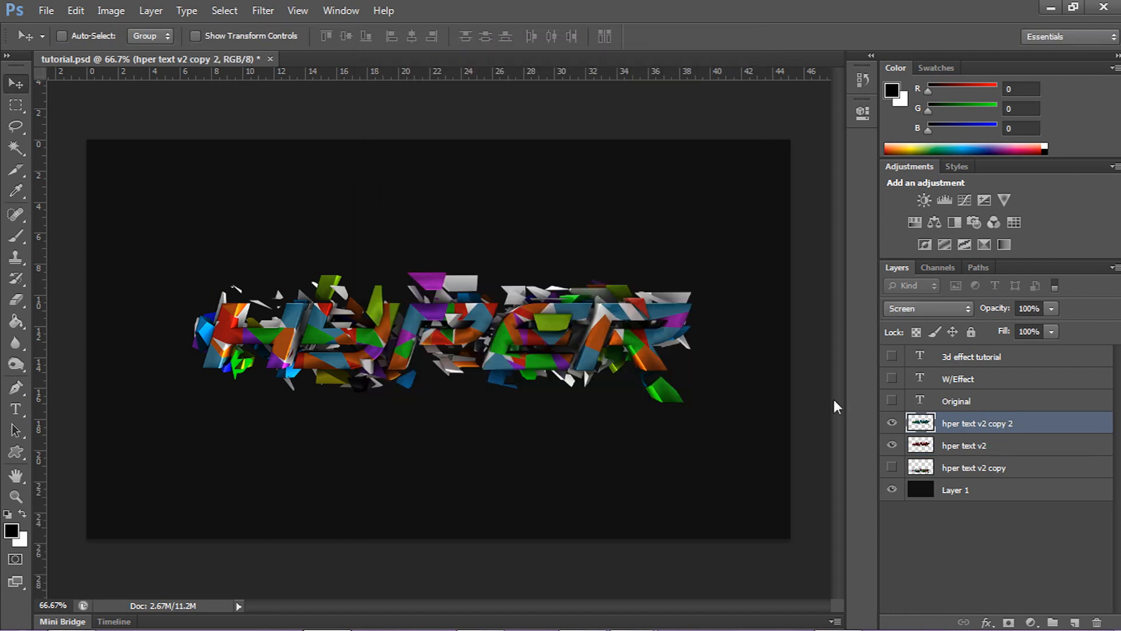
mouse_move(672, 318)
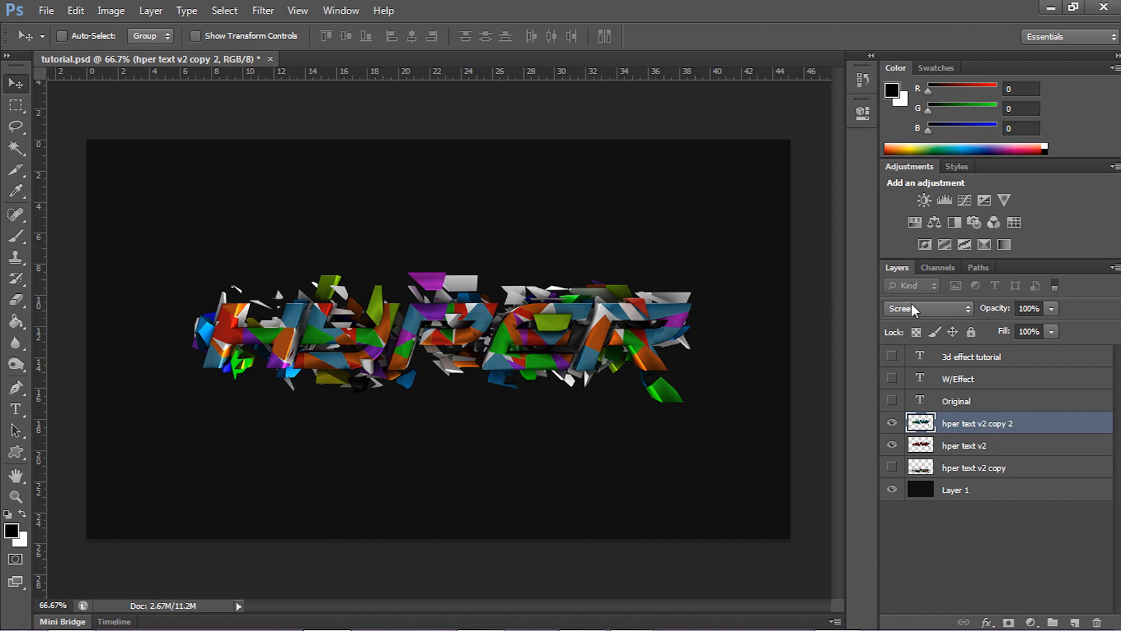
mouse_move(487, 308)
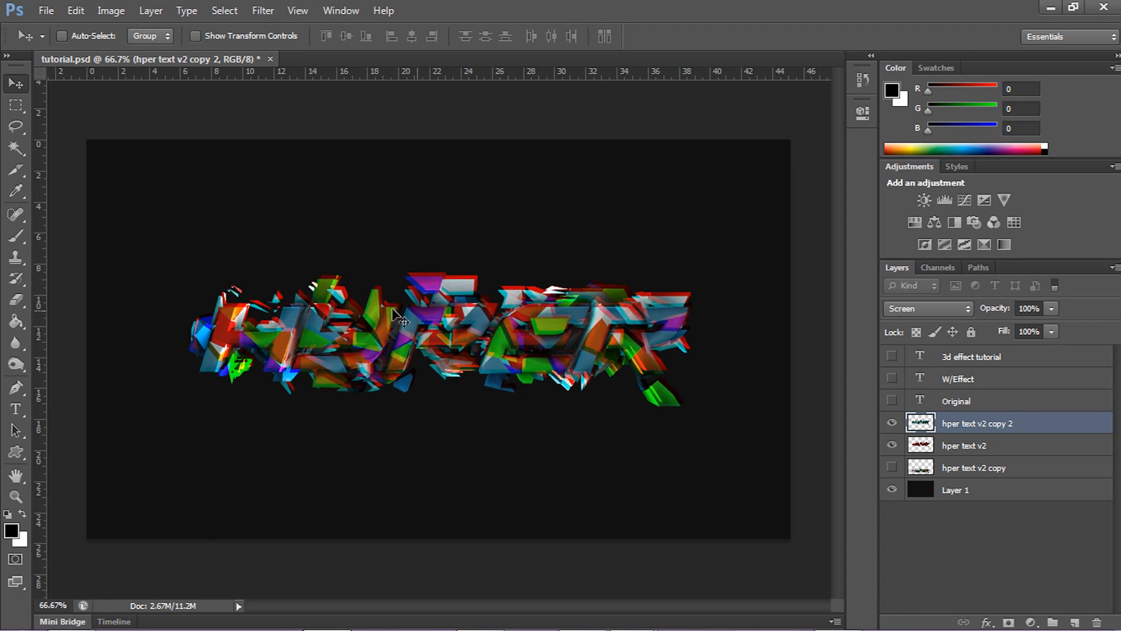
mouse_move(465, 318)
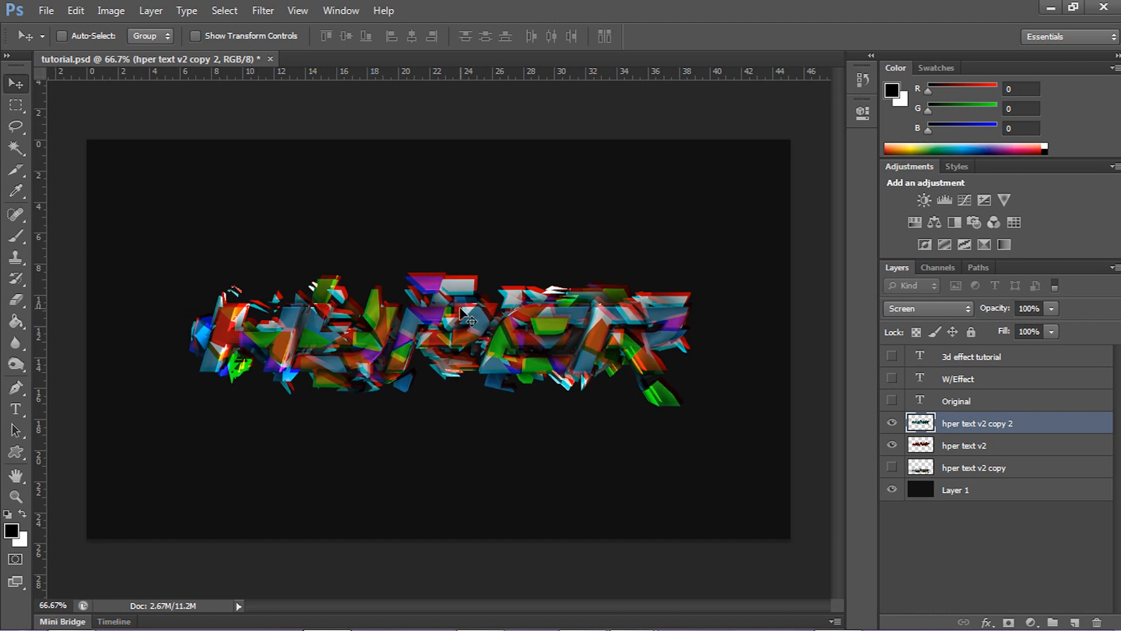
Step: Use Merge Visible to combine all visible layers into one
right_click(973, 468)
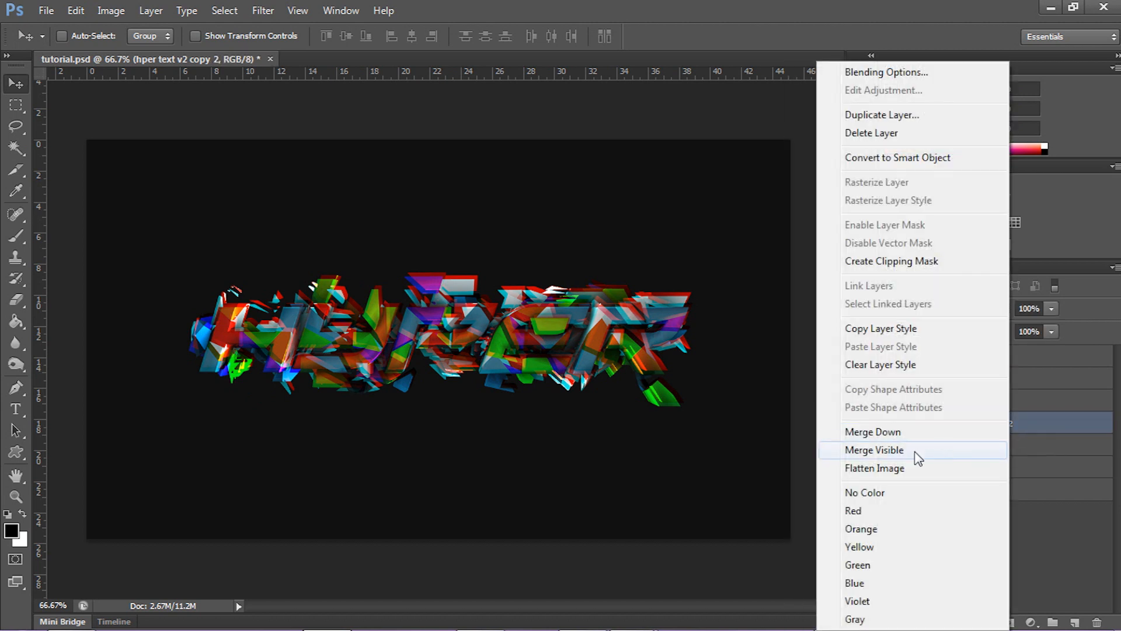
click(873, 450)
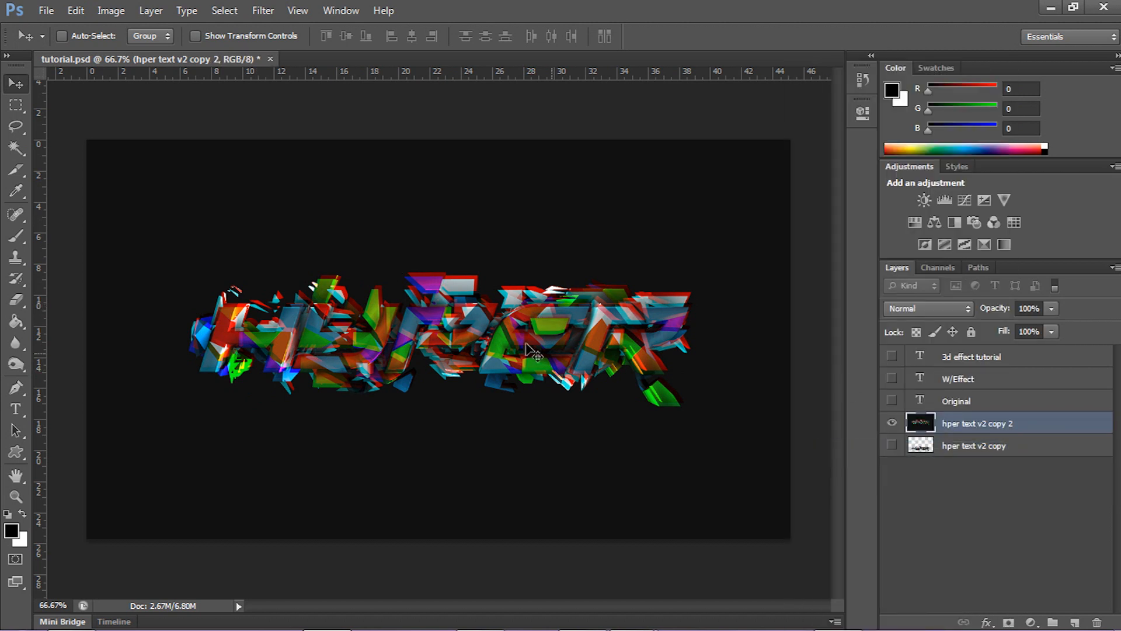
mouse_move(307, 129)
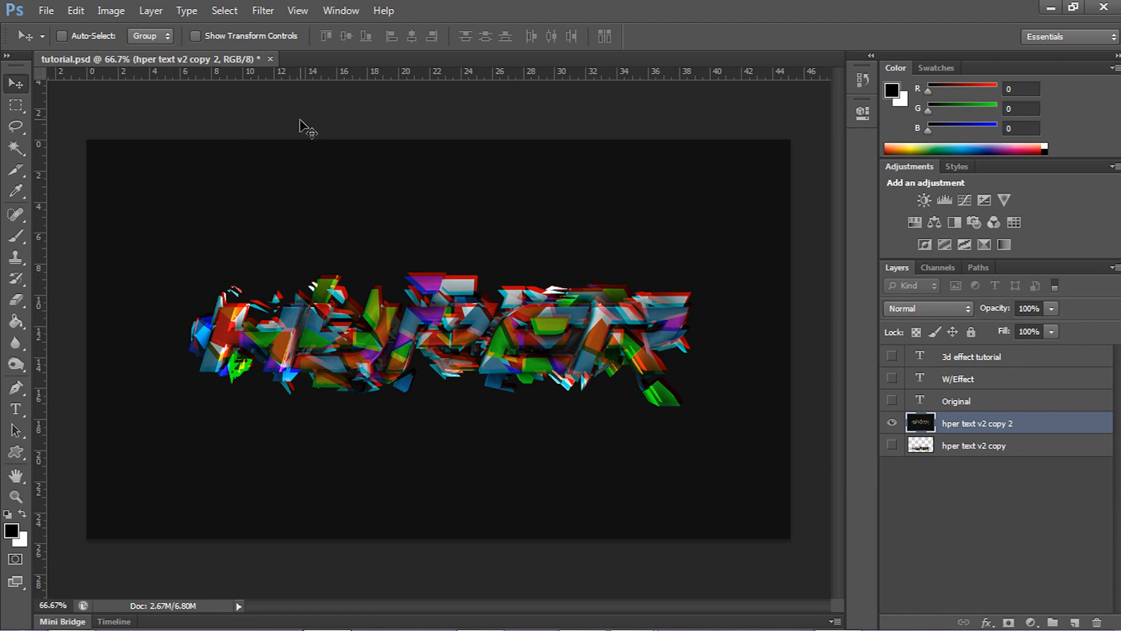